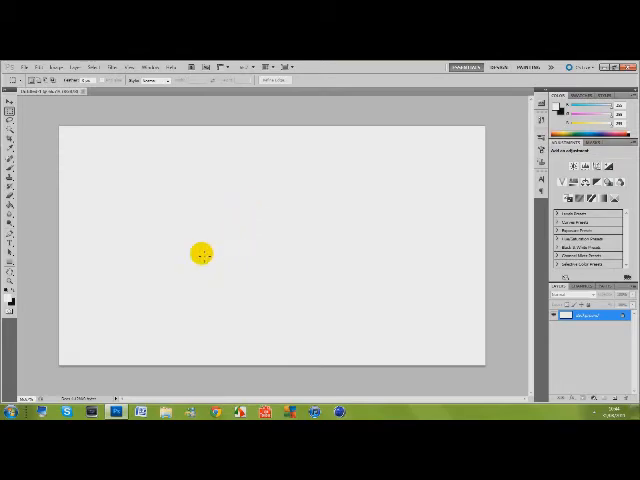
# Browse the Textures folder down to the dark hazard-stripe grunge image for the background
pyautogui.moveTo(202, 252); pyautogui.dragTo(244, 370)
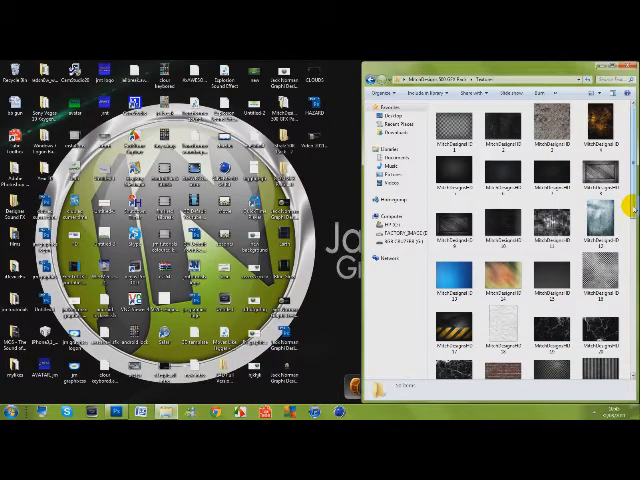
pyautogui.scroll(-3)
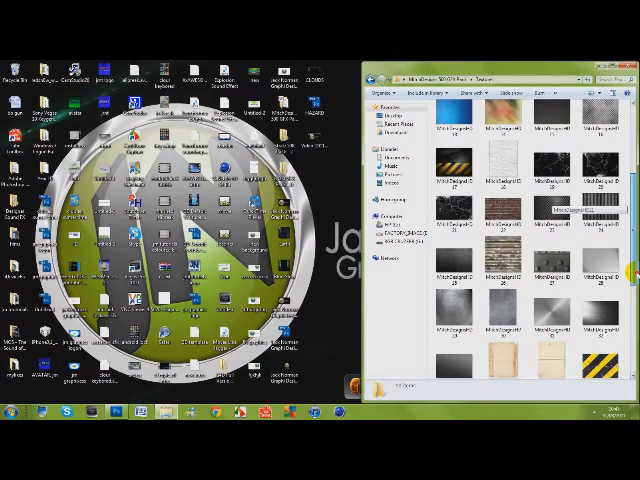
pyautogui.scroll(-3)
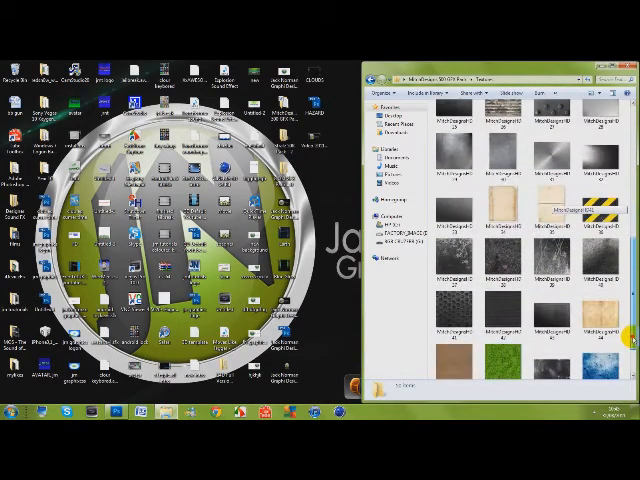
pyautogui.scroll(-3)
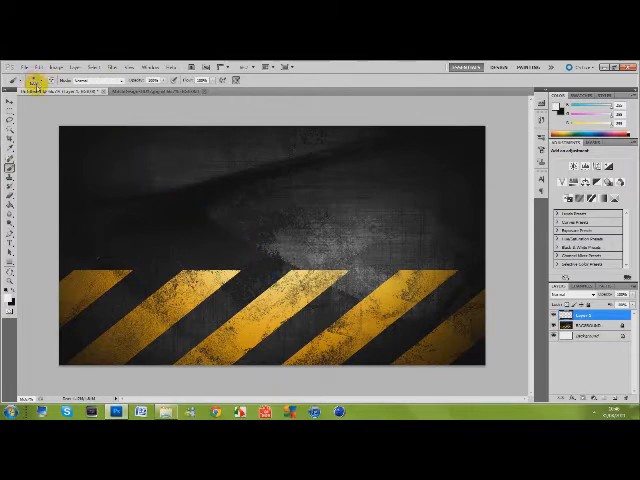
pyautogui.click(274, 236)
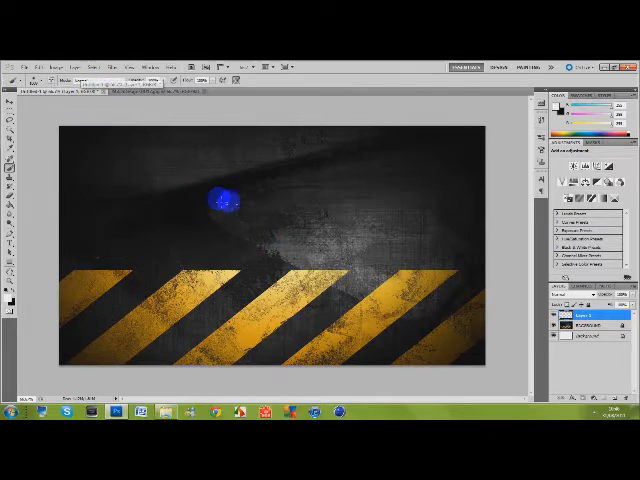
pyautogui.moveTo(220, 200); pyautogui.dragTo(276, 240)
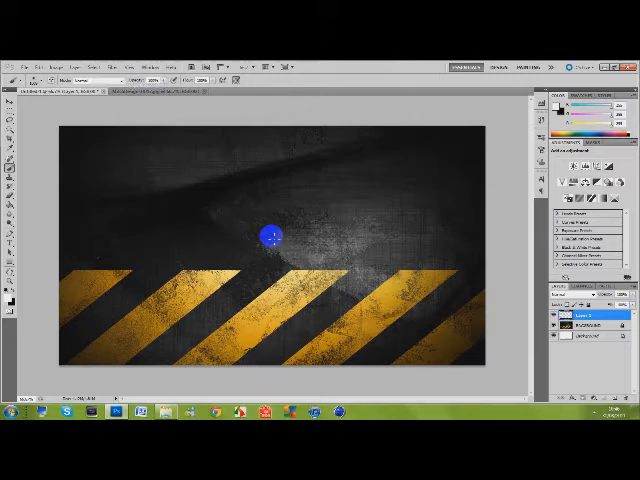
pyautogui.click(272, 232)
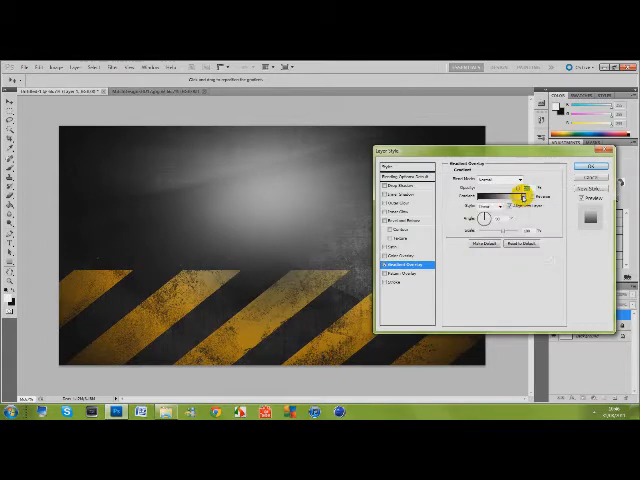
# Edit the Gradient Overlay to a radial yellow-to-transparent glow and adjust where the yellow fades
pyautogui.click(510, 196)
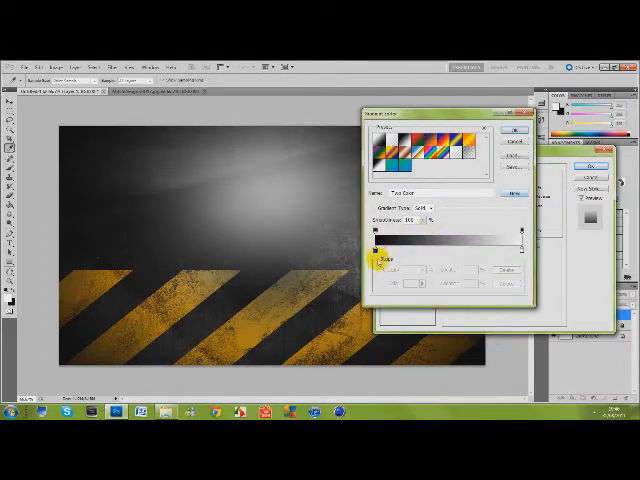
pyautogui.click(378, 258)
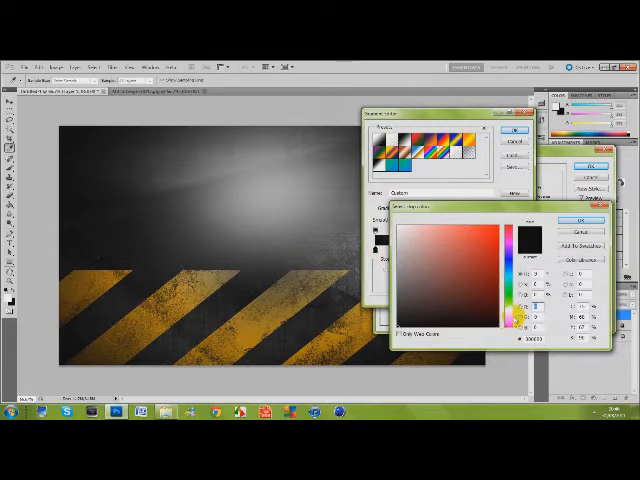
pyautogui.click(516, 320)
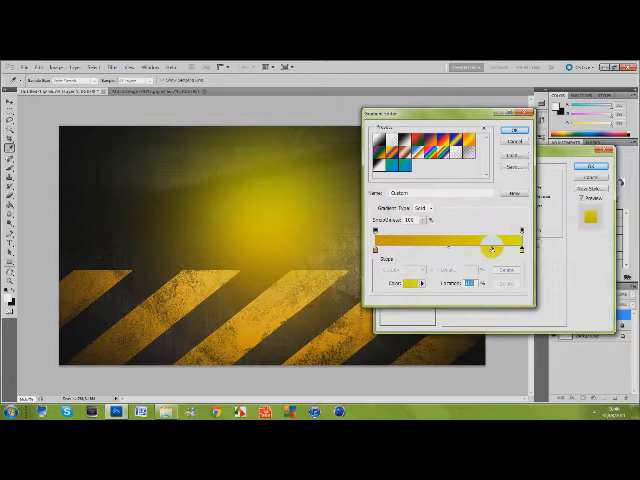
pyautogui.moveTo(496, 248); pyautogui.dragTo(436, 248)
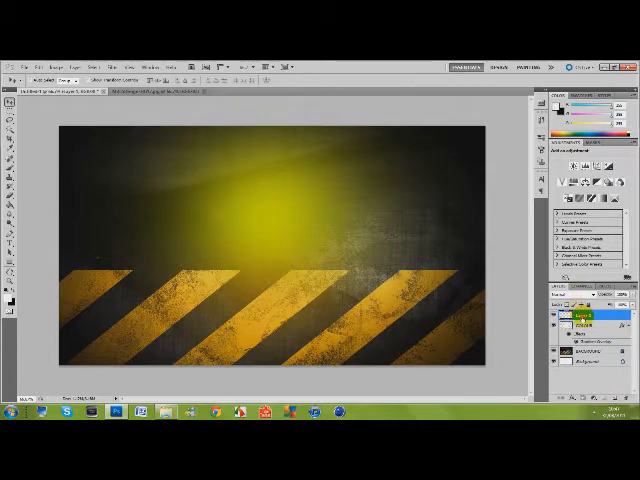
# Render Clouds on the glow layer so it reads as yellow smoke over the texture
pyautogui.click(580, 316)
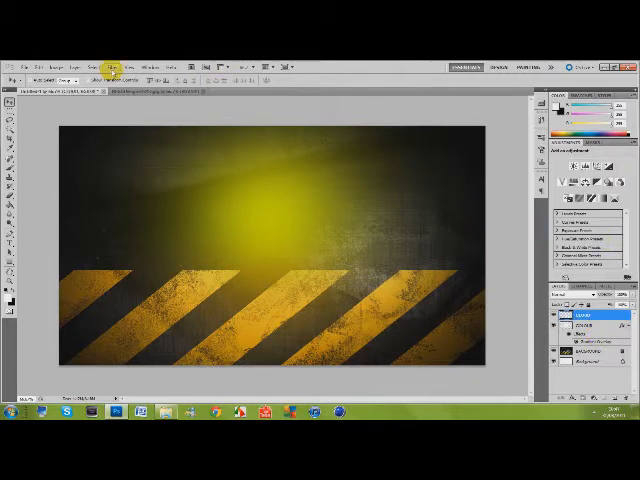
pyautogui.click(112, 40)
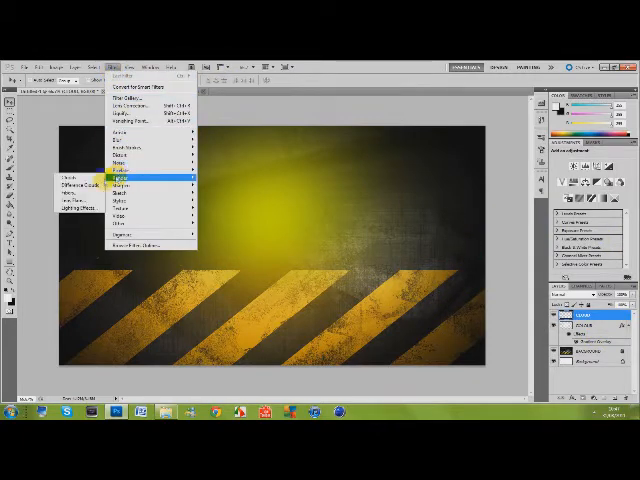
pyautogui.click(120, 176)
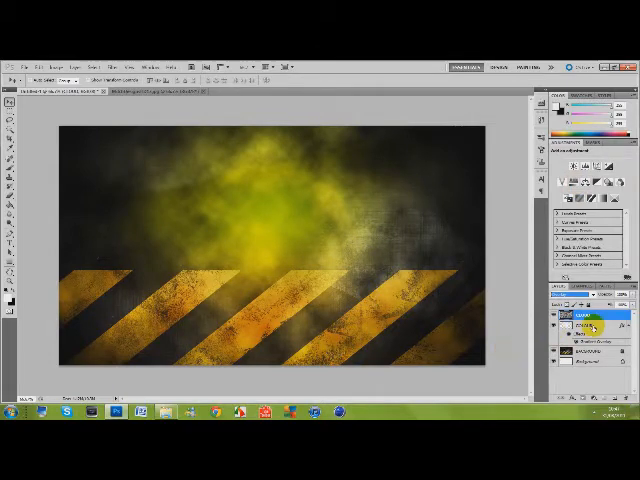
pyautogui.click(590, 324)
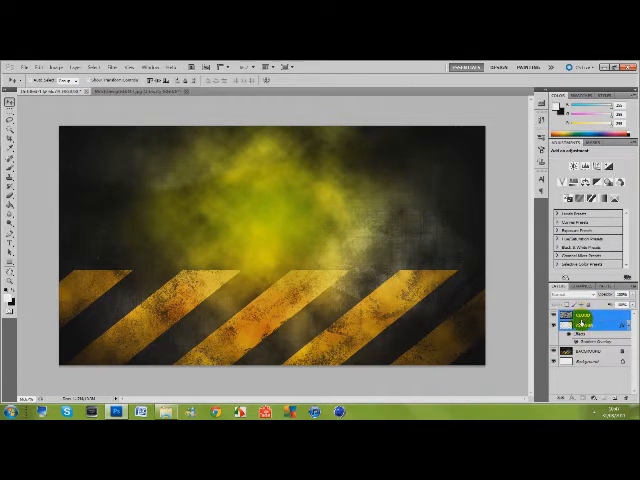
# Duplicate the smoke layer from its context menu to thicken and brighten the yellow smoke
pyautogui.rightClick(576, 320)
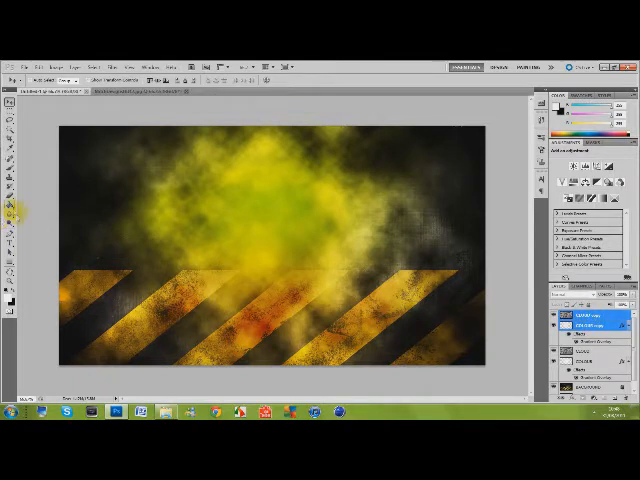
pyautogui.click(36, 56)
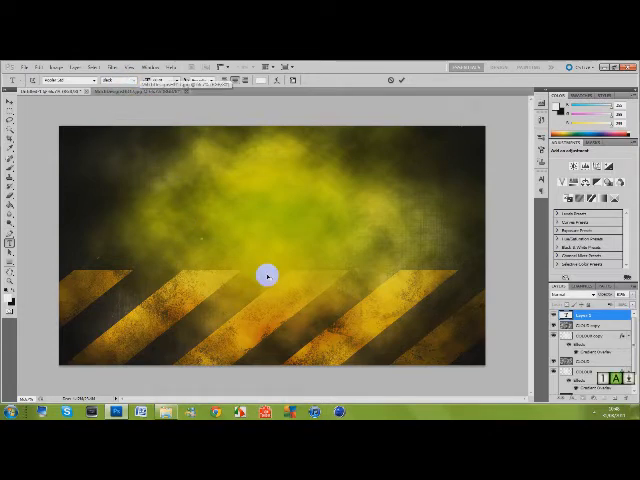
# Add large white 'JN DESIGNSHD' lettering centred over the yellow smoke
pyautogui.write('JH')
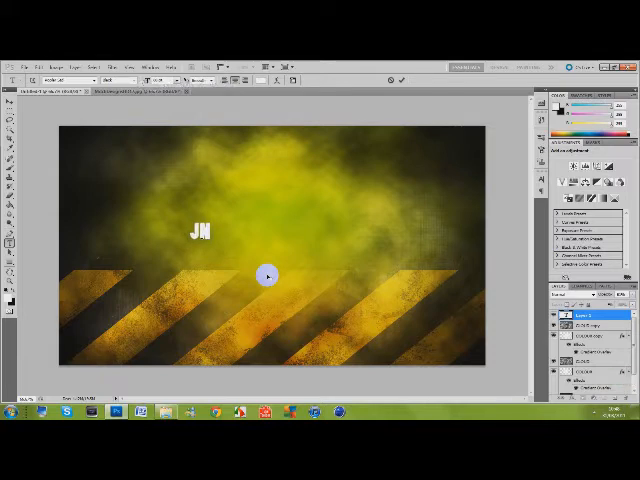
pyautogui.write('DESIGNSHD')
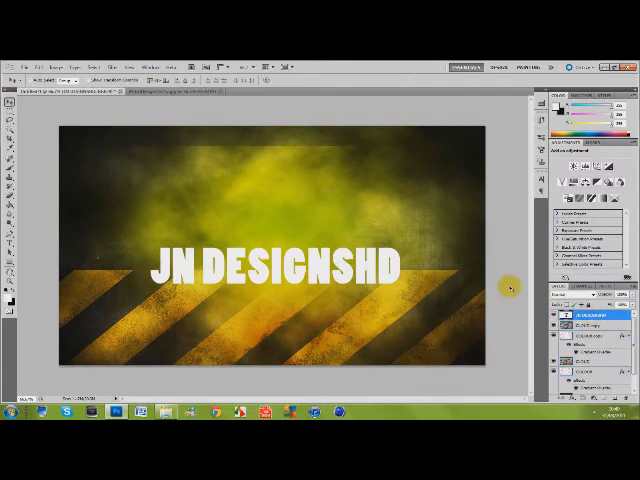
pyautogui.click(576, 328)
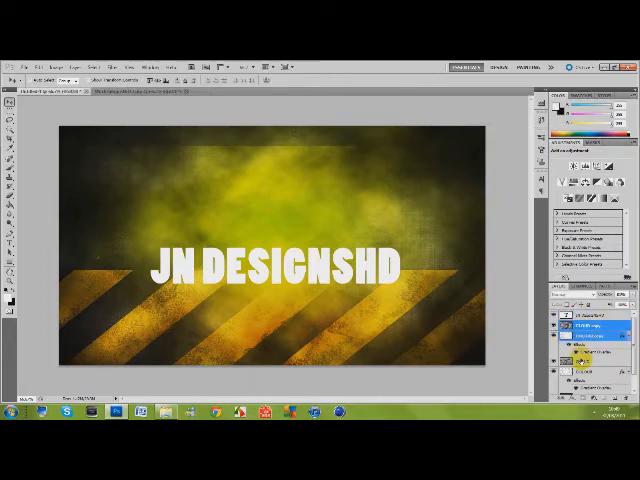
pyautogui.click(244, 140)
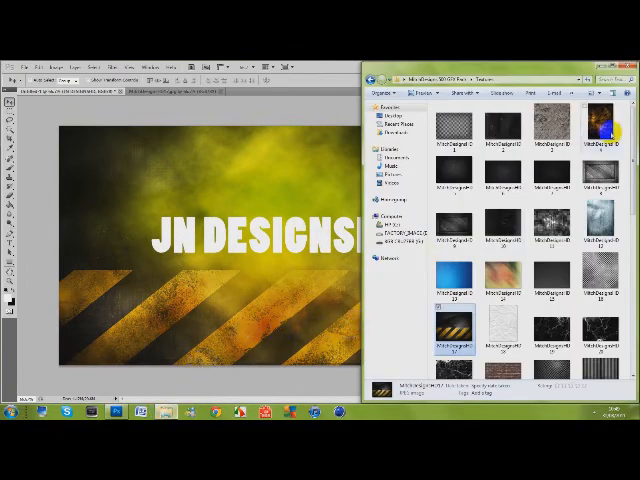
# Bring the clean hazard-stripe image in from Explorer as a strip covering the text
pyautogui.scroll(-3)
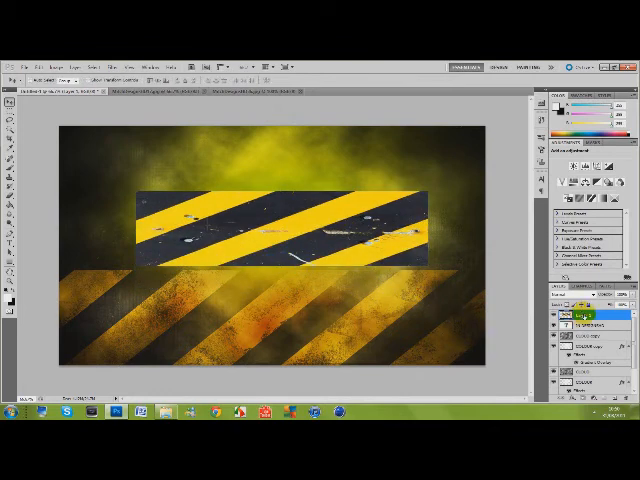
# Clip the hazard-stripe layer to the text so 'JN DESIGNSHD' fills with stripes
pyautogui.click(576, 320)
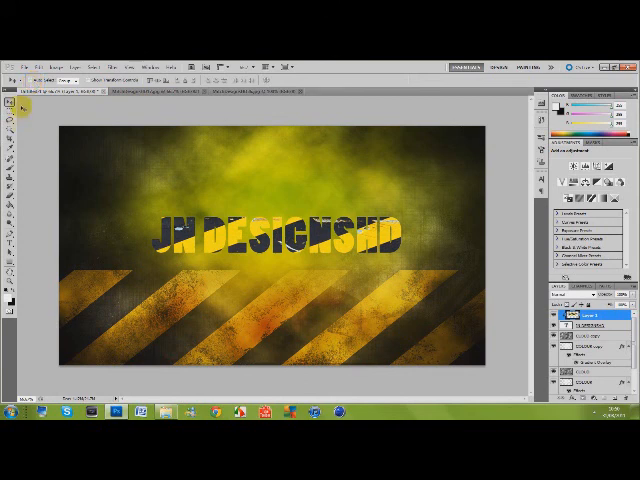
pyautogui.moveTo(56, 168)
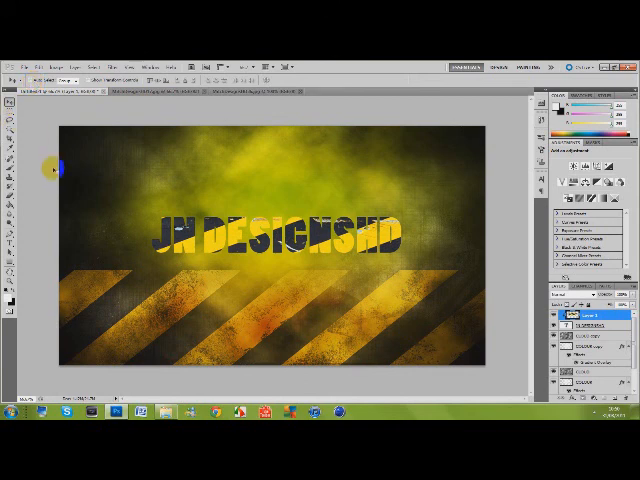